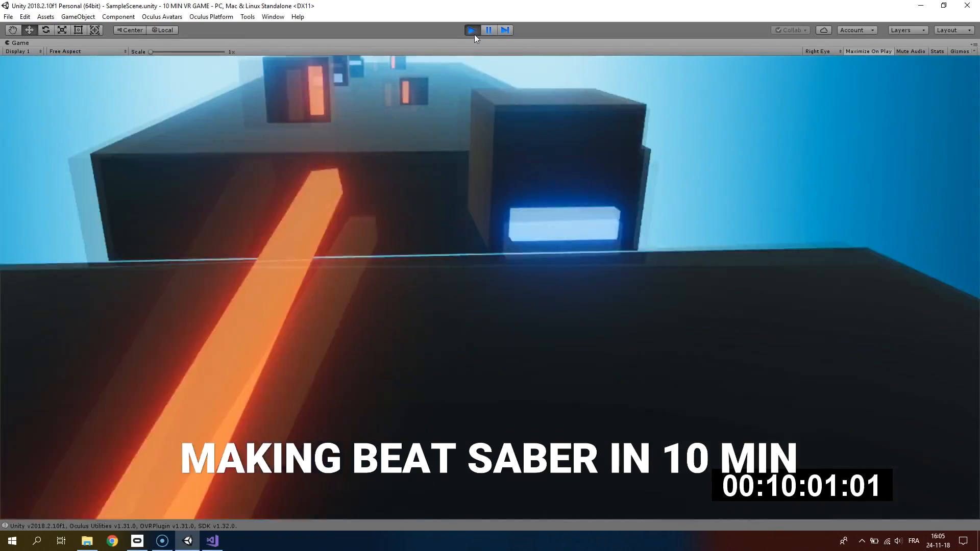
Step: Choose Unity 2019.1.4f1 as a new install in Unity Hub's Installs section
click(471, 29)
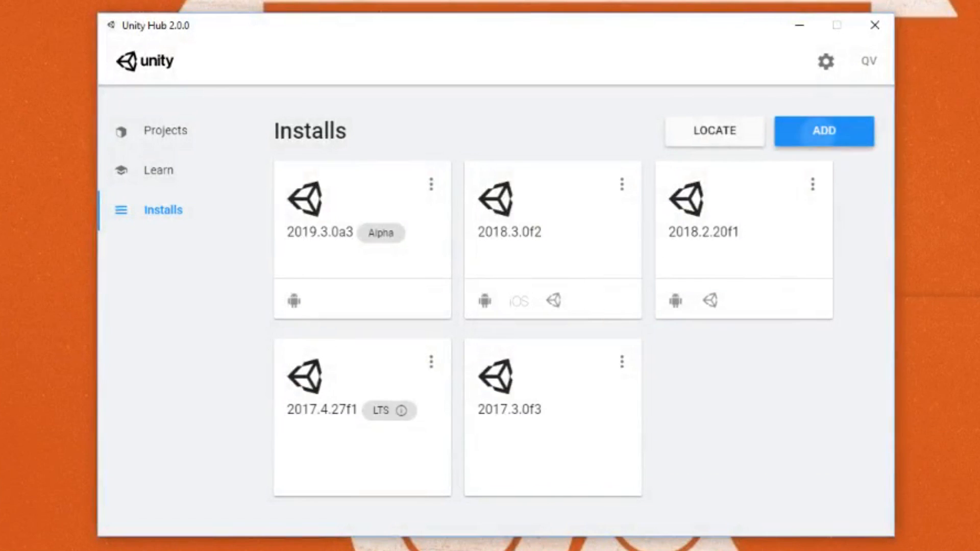
click(824, 132)
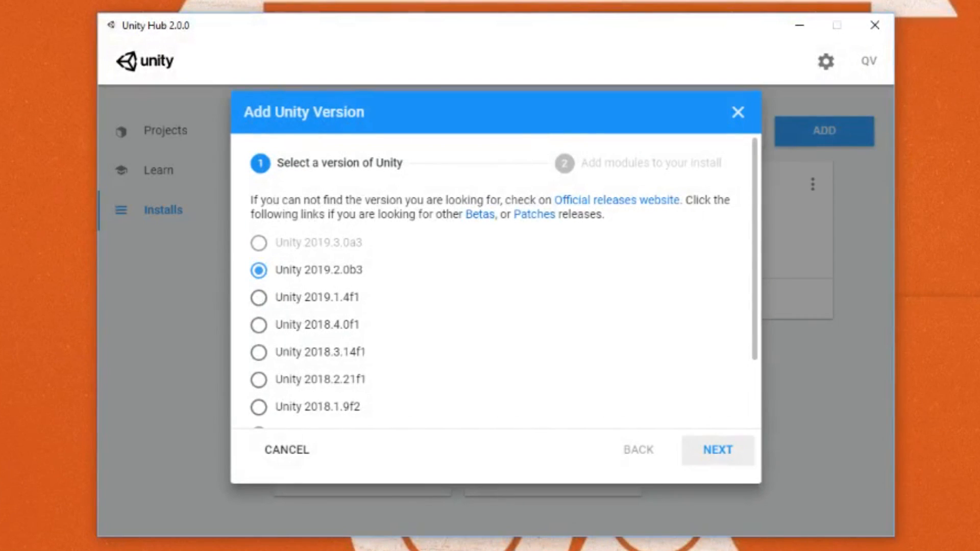
click(258, 297)
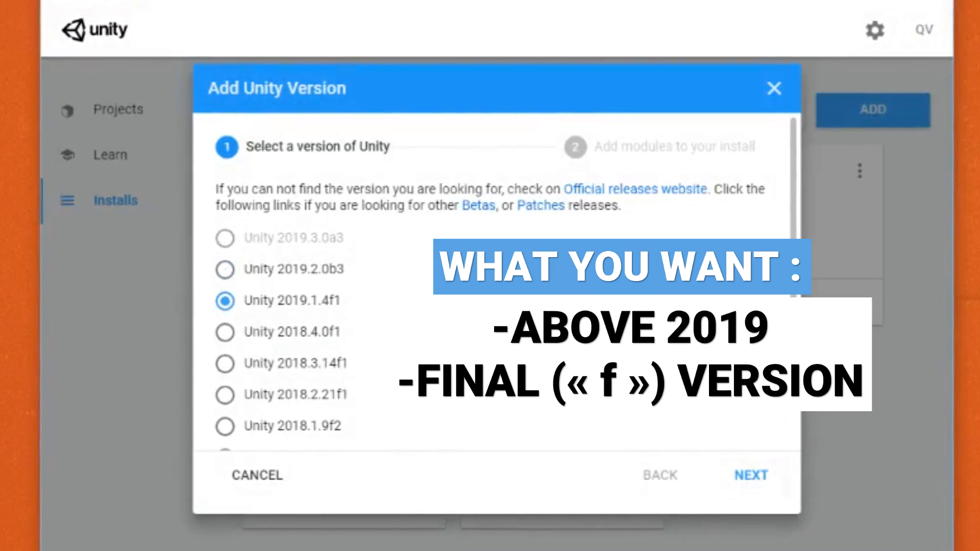
click(750, 475)
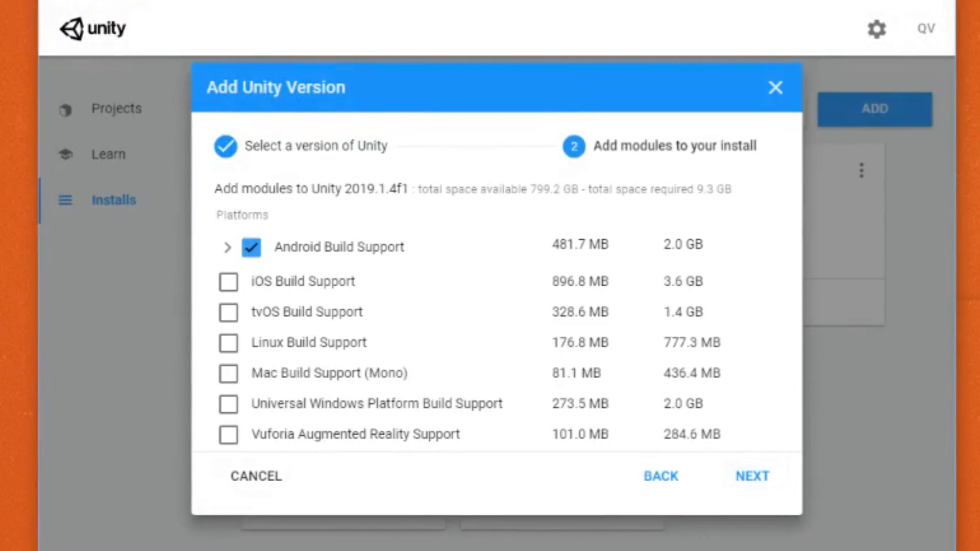
Step: Add Android Build Support with SDK & NDK Tools and accept Google's license to install
click(227, 247)
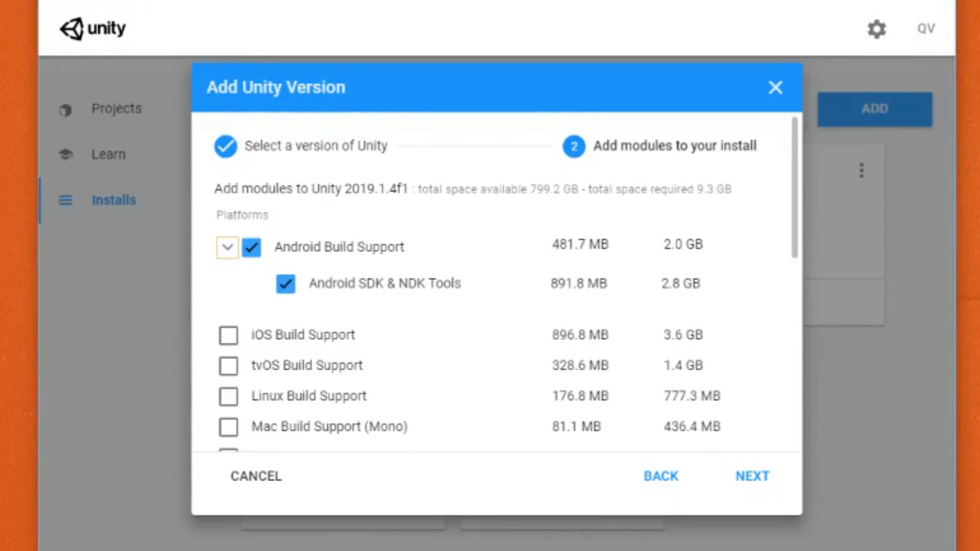
scroll(down, 3)
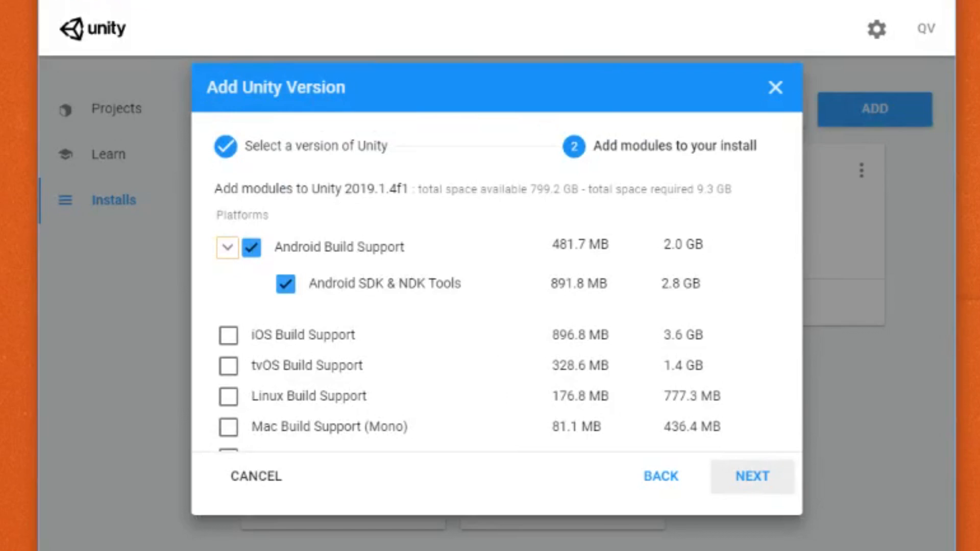
click(751, 476)
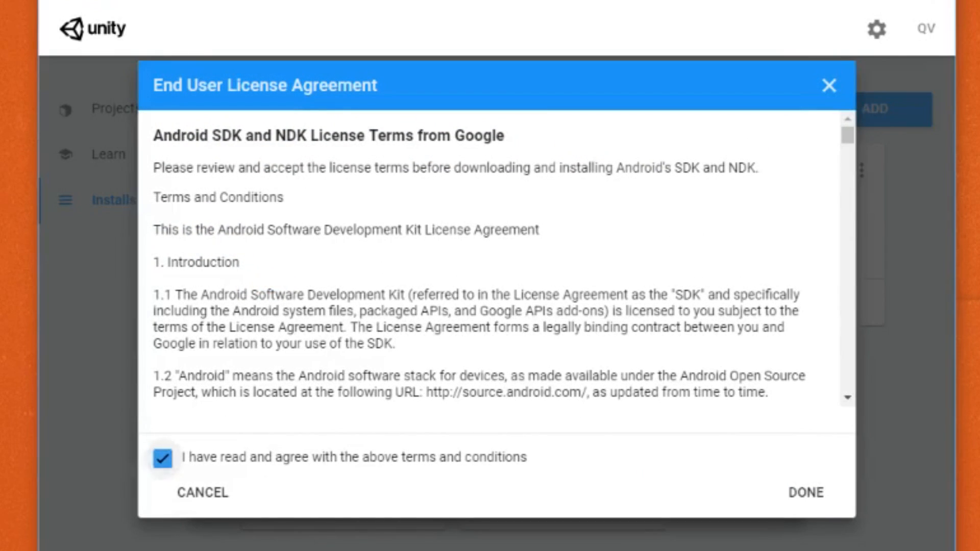
click(805, 492)
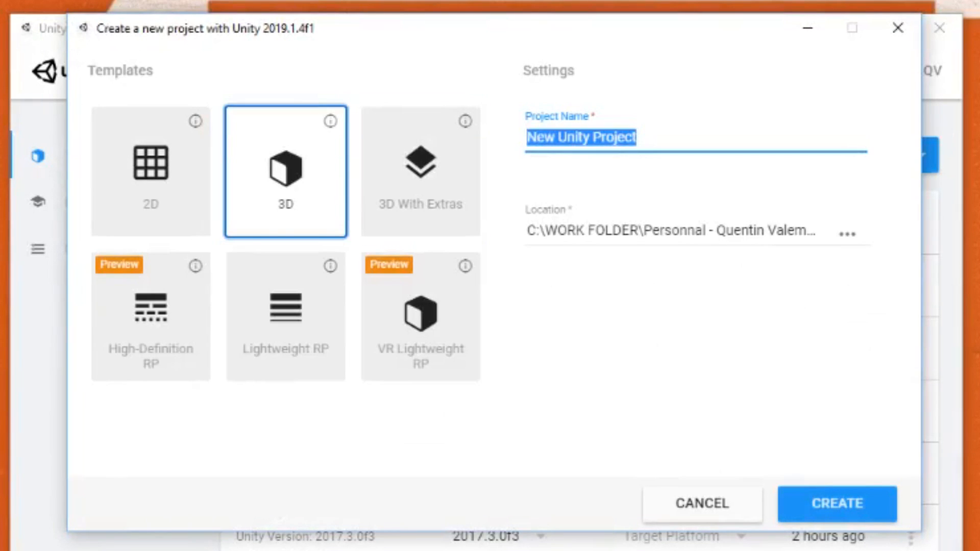
Step: Create the 3D project named 'Oculus Quest Tutorial'
text(Oculus Quest Tuto)
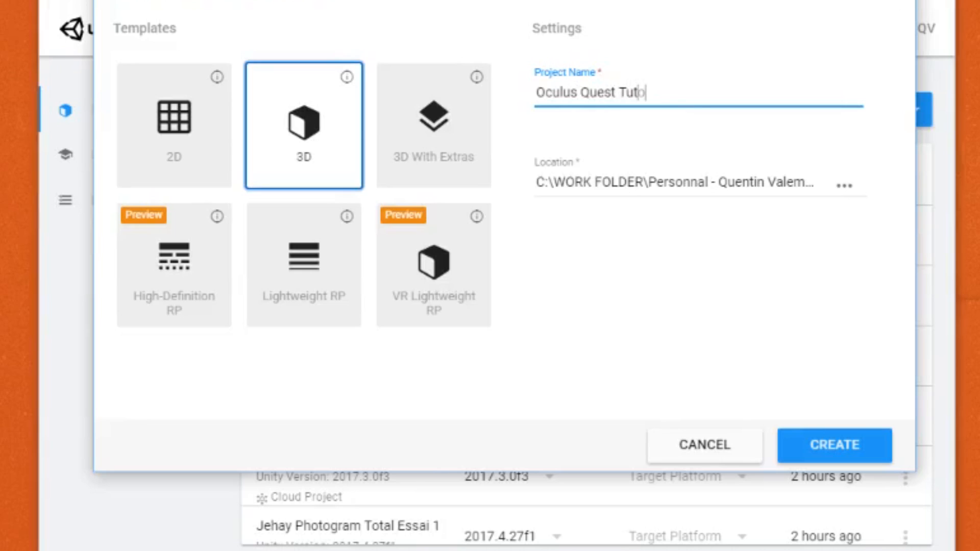
text(rial)
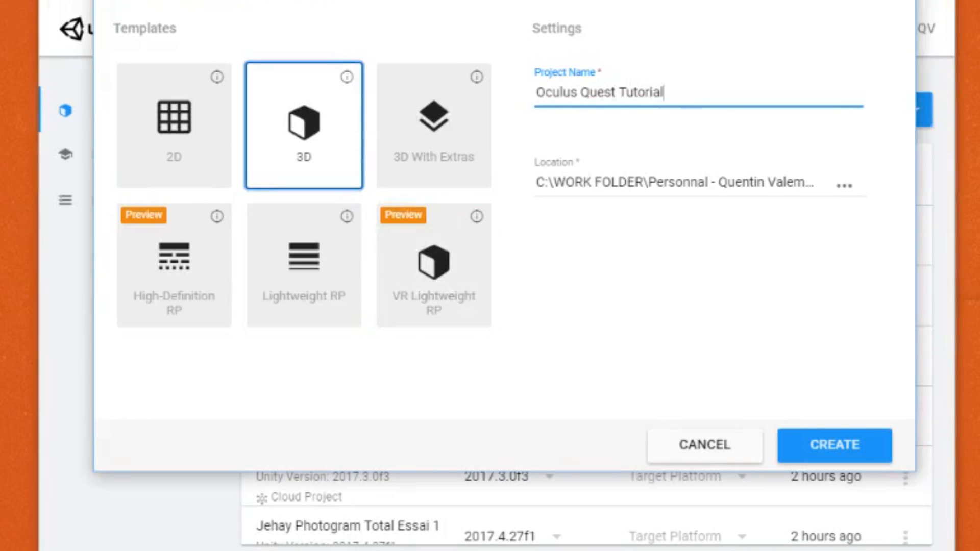
click(833, 445)
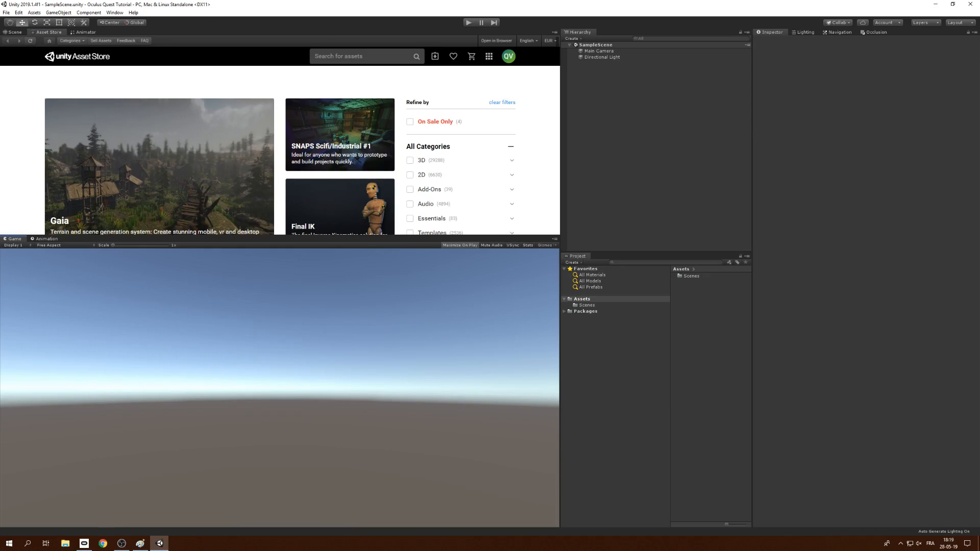
Step: Find Oculus Integration in the Asset Store and import all its files into the project
click(115, 13)
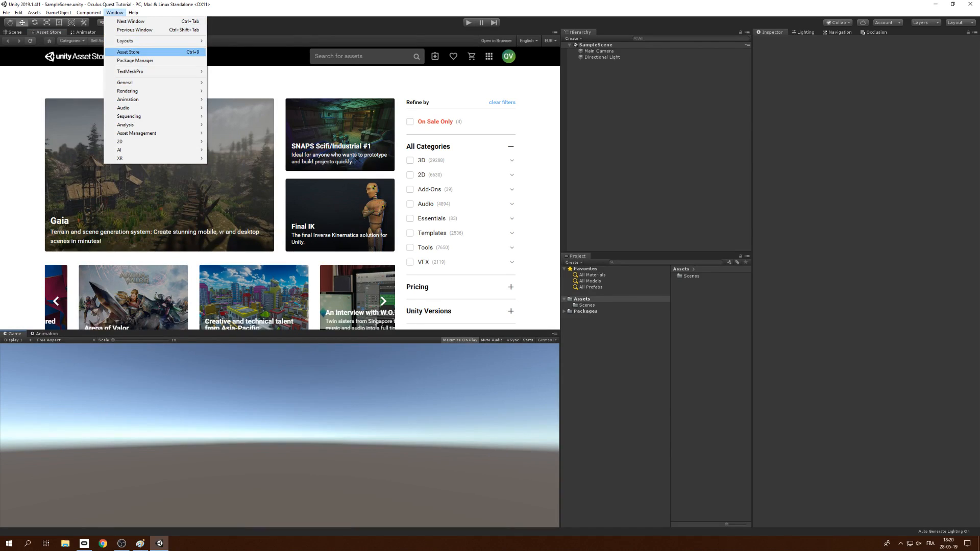
text(oculus integrati)
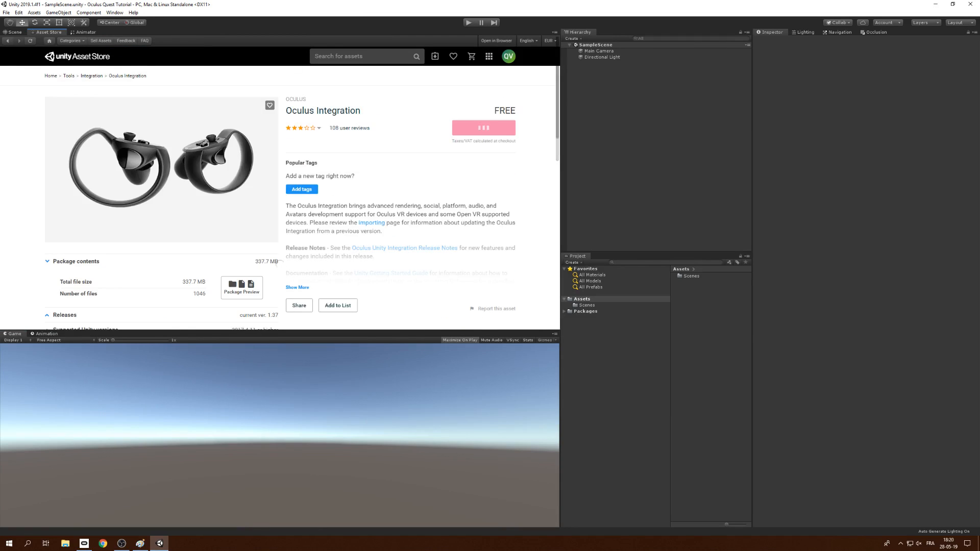
click(483, 127)
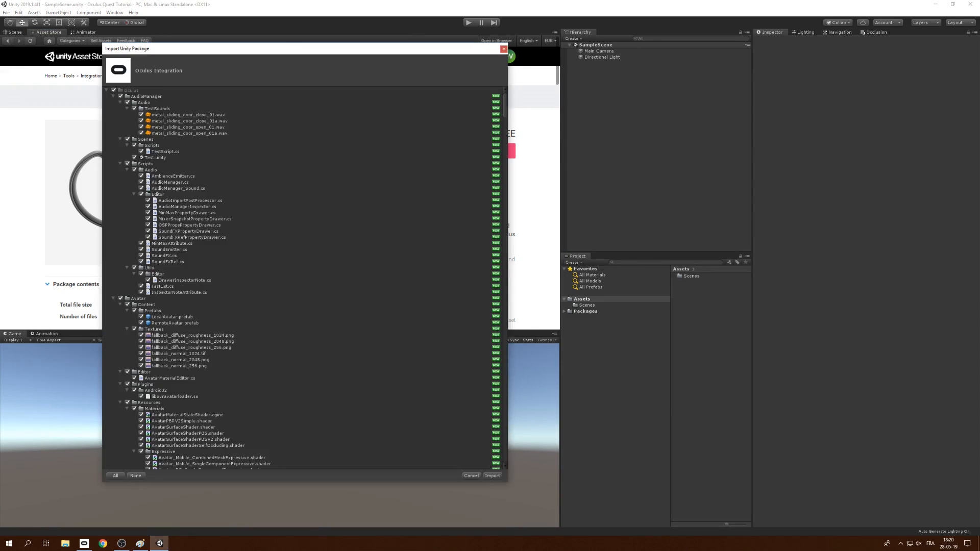
click(493, 475)
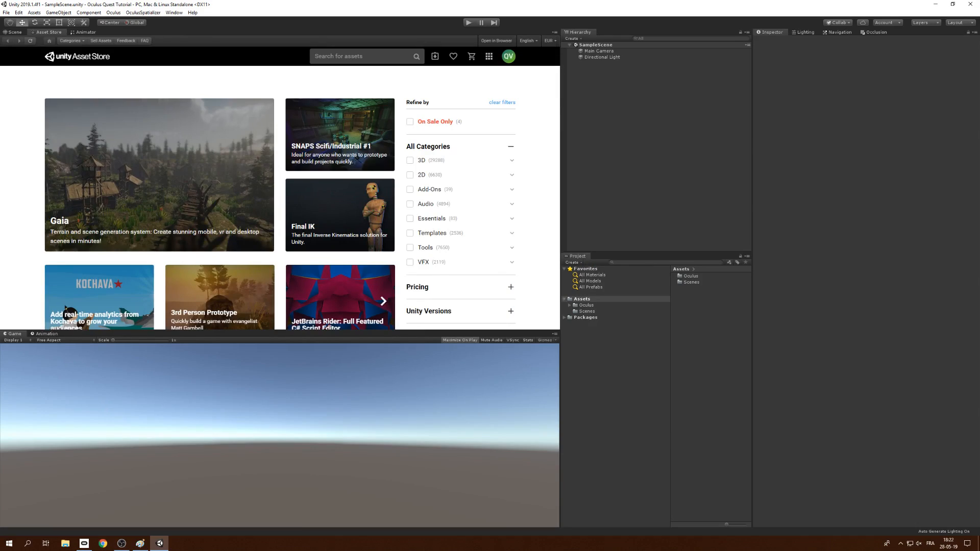
click(584, 305)
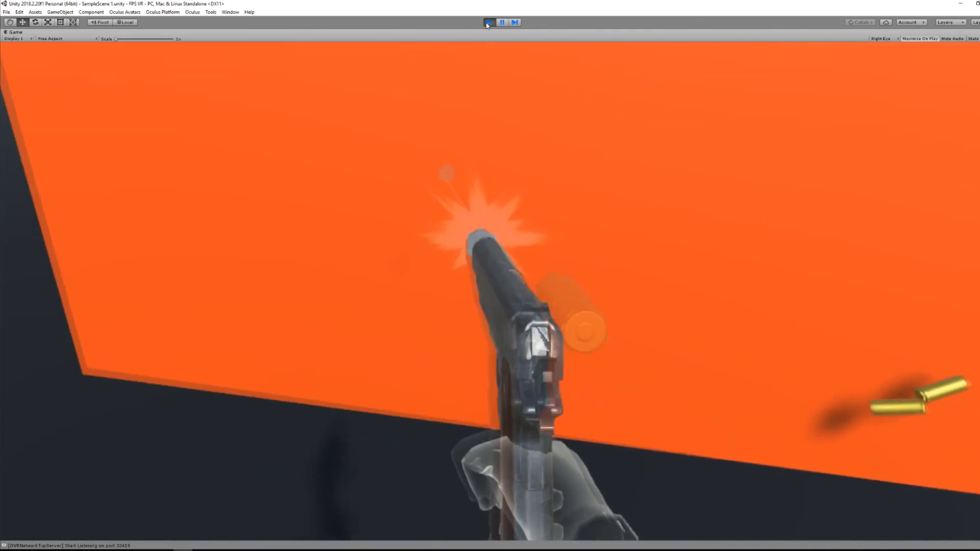
click(490, 21)
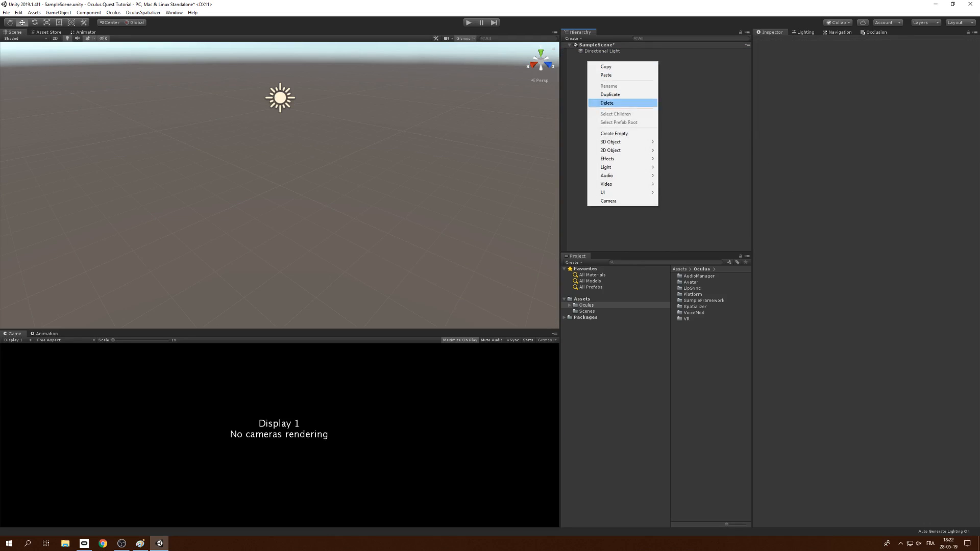
mouse_move(611, 142)
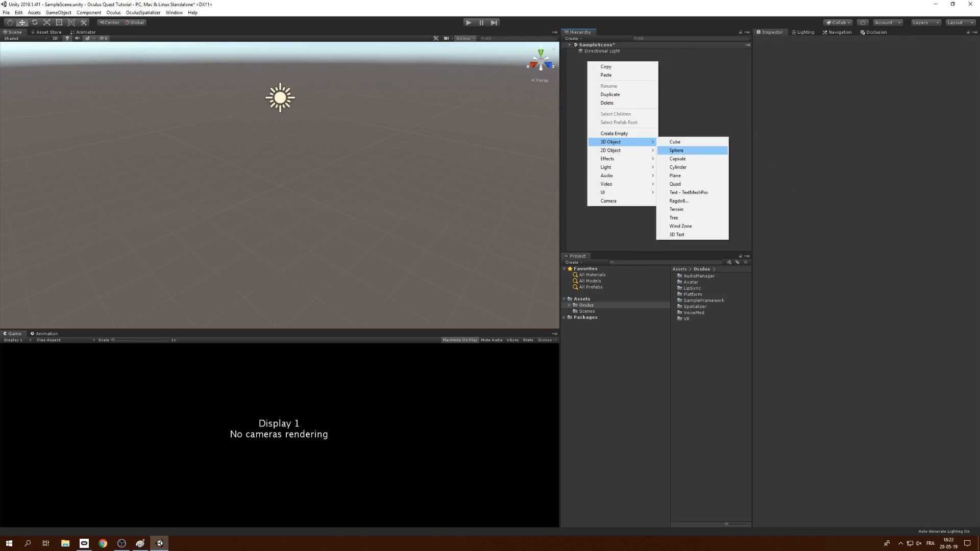
Step: Add a ground plane and cube, give the cube a 'red' material, and find the OVRPlayerController
click(675, 174)
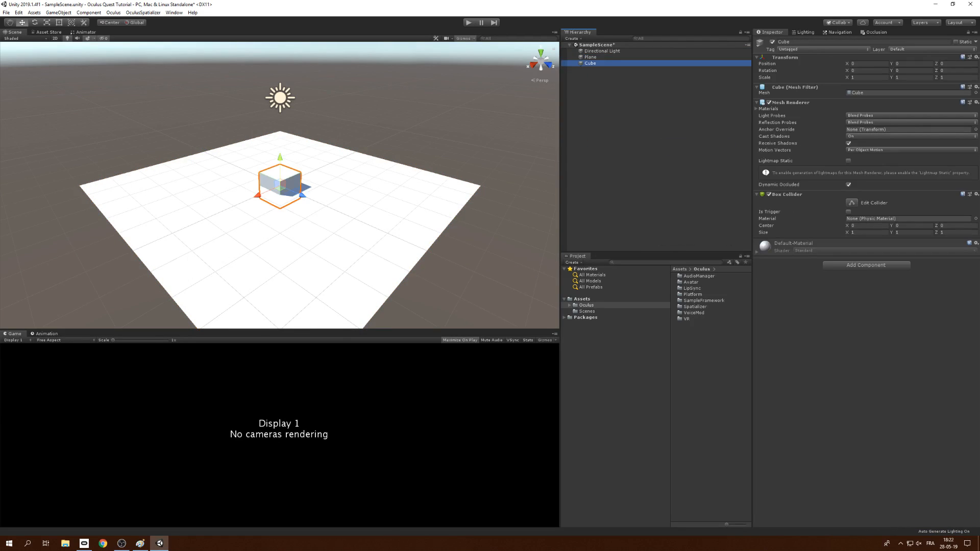
click(687, 325)
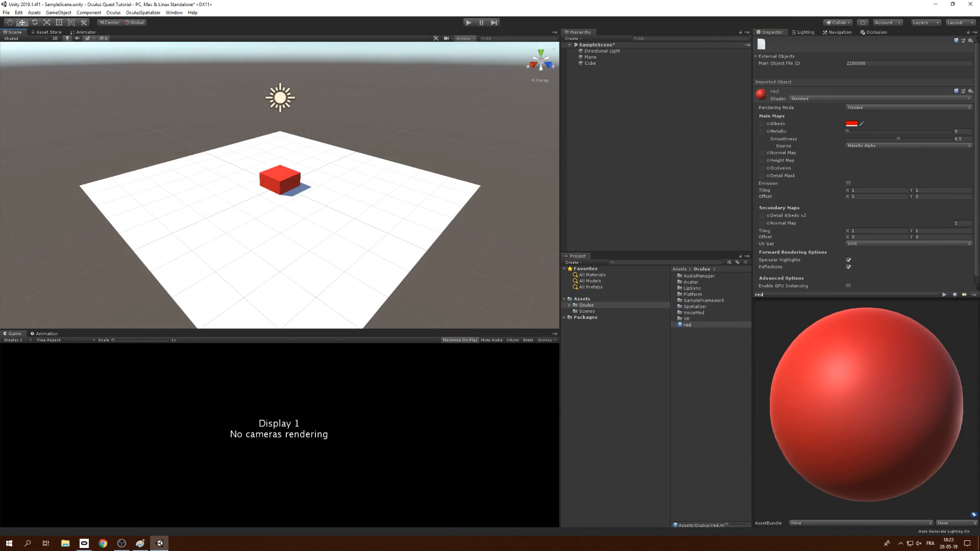
text(red)
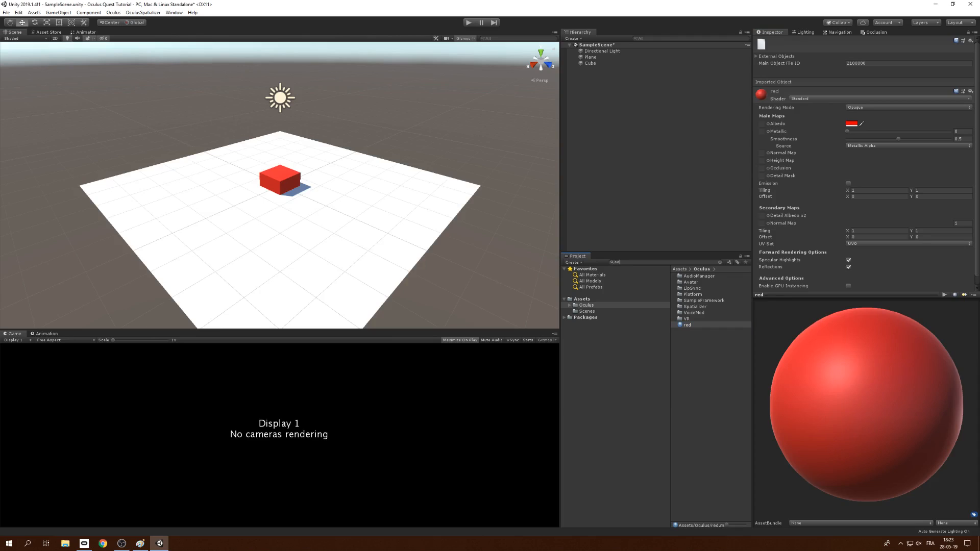
text(ovrpl)
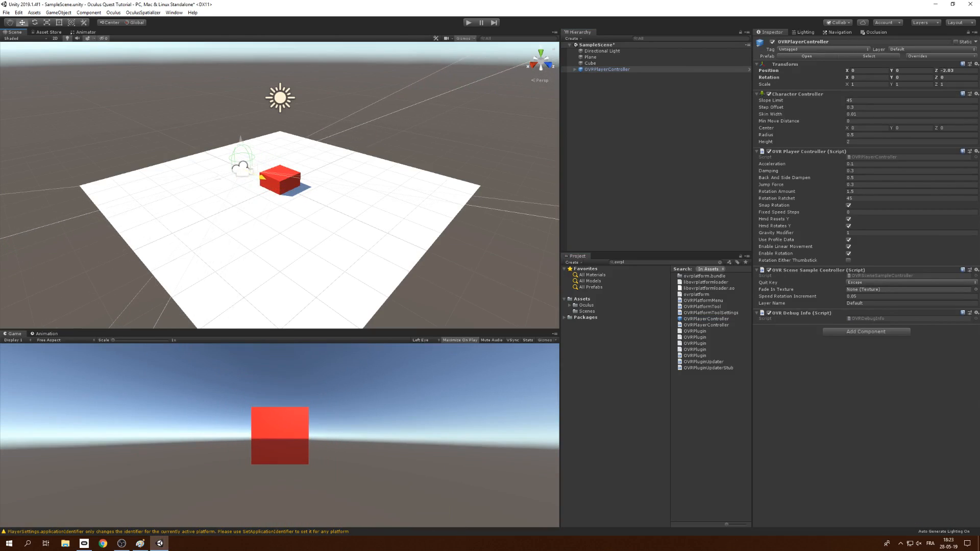
Step: Place the LocalAvatar prefab under the OVRPlayerController's TrackingSpace
click(570, 69)
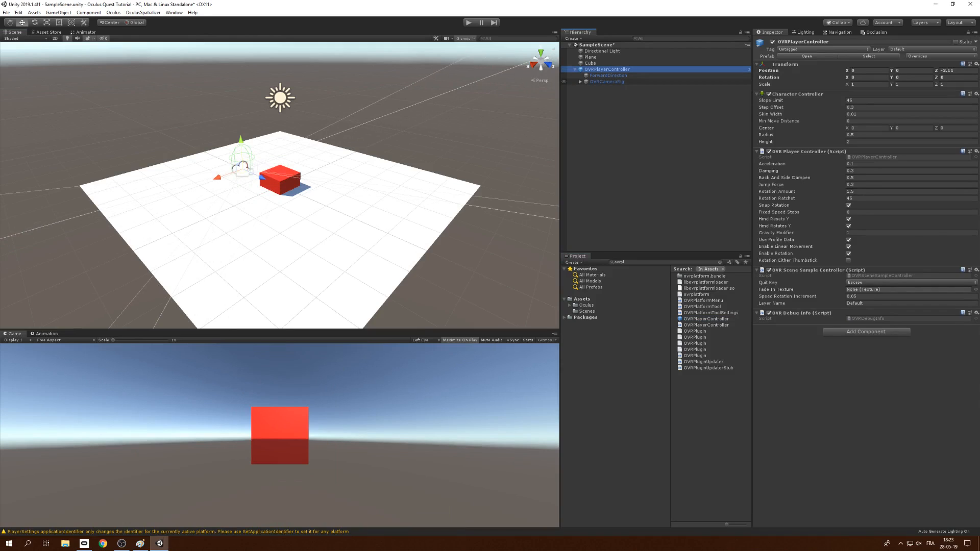
click(570, 82)
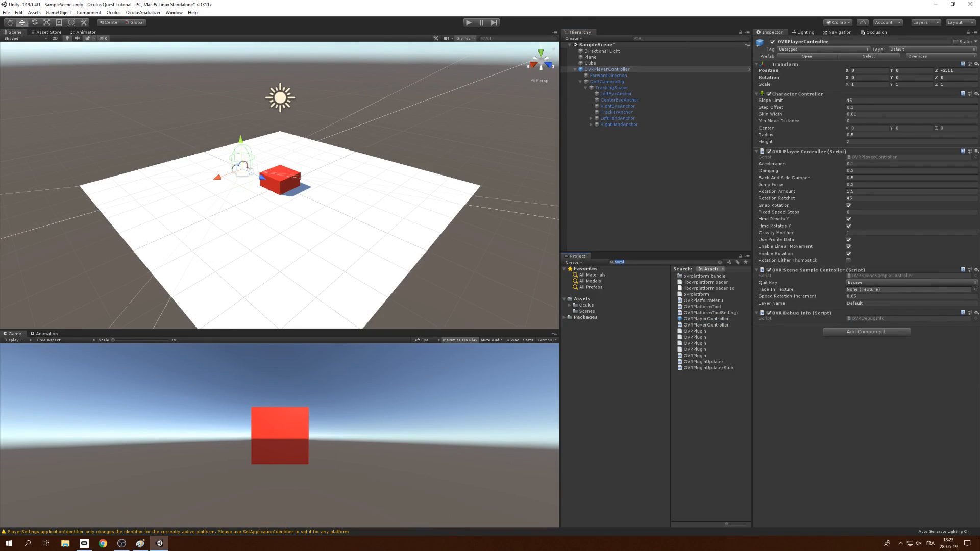
text(localavata)
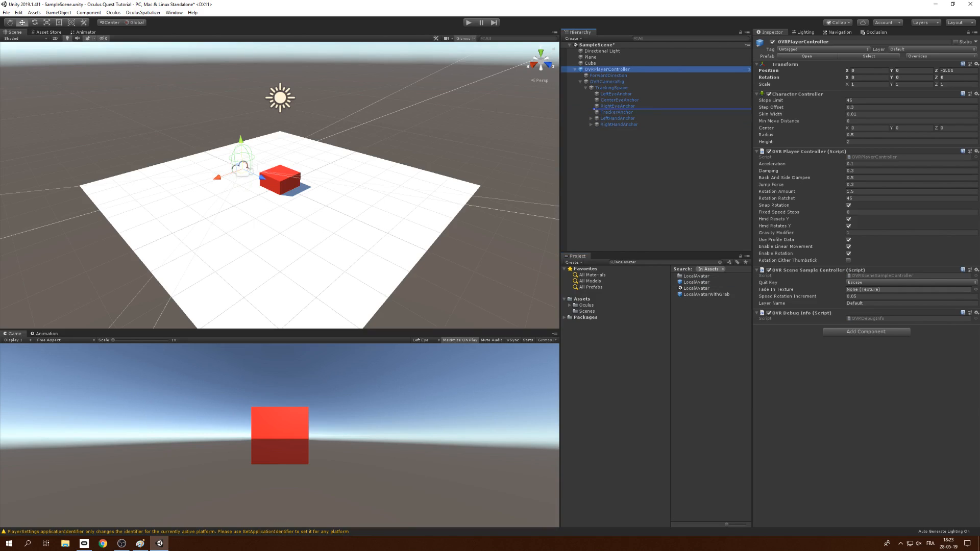
click(614, 130)
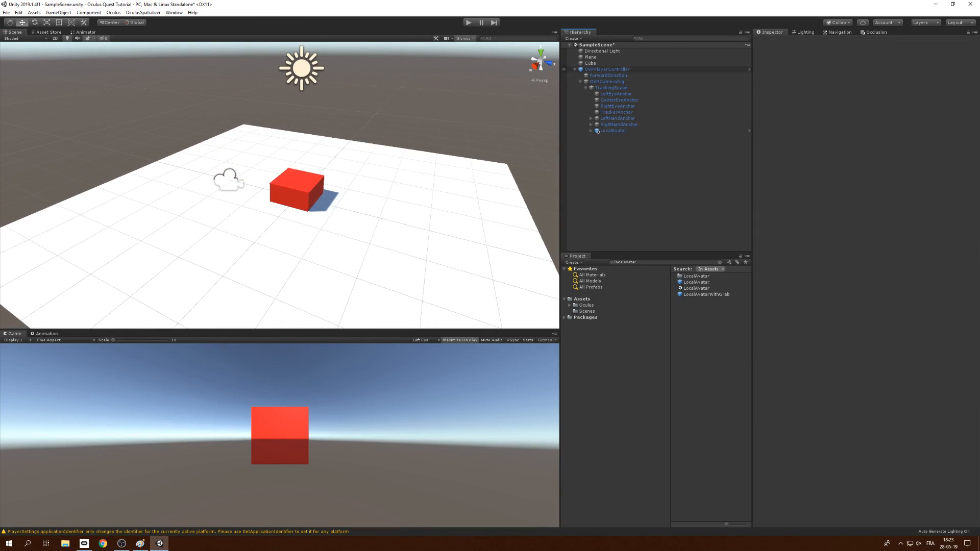
click(574, 69)
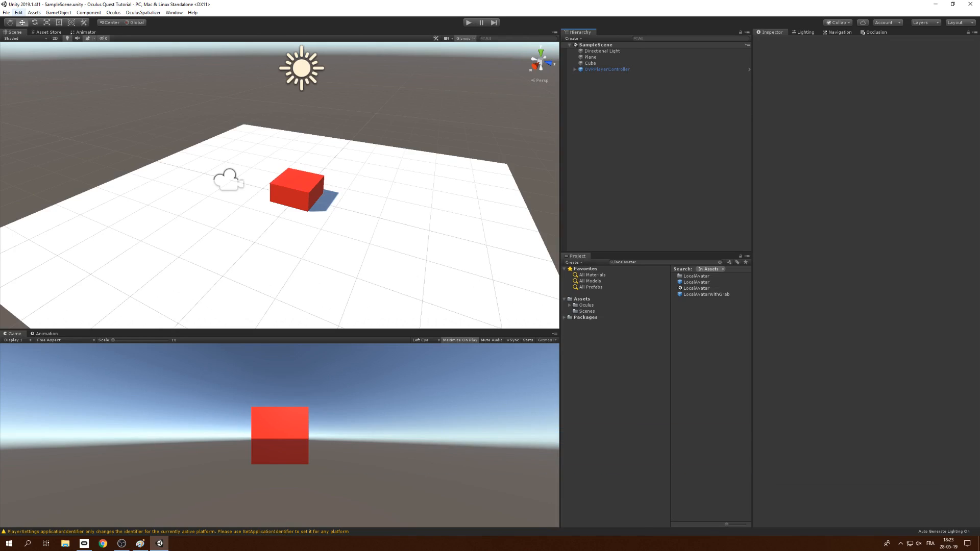
Step: Switch the build platform to Android in Build Settings
click(6, 13)
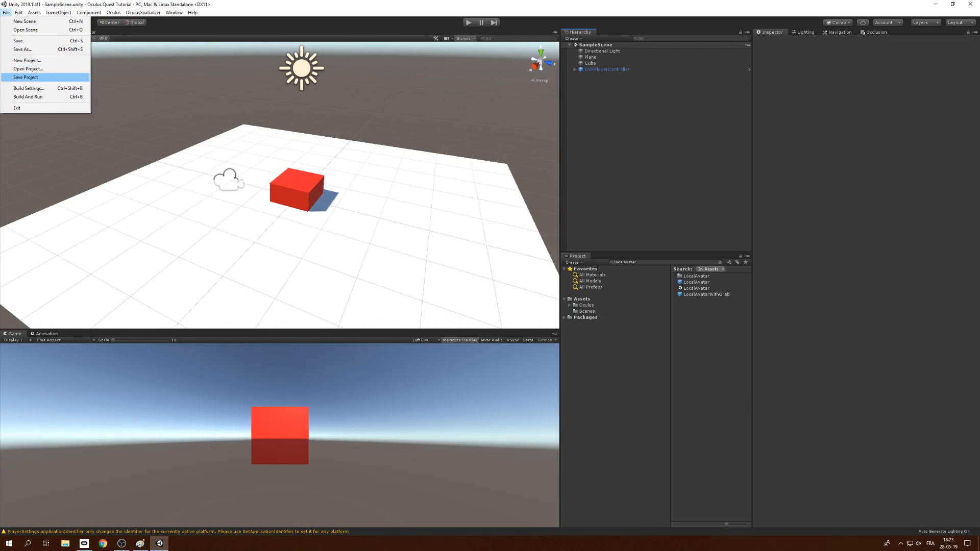
click(29, 87)
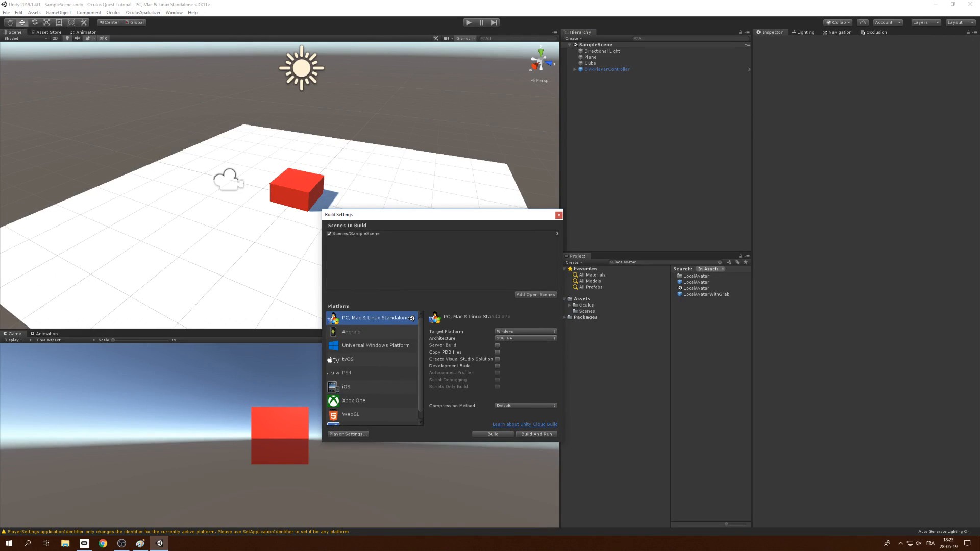
click(351, 331)
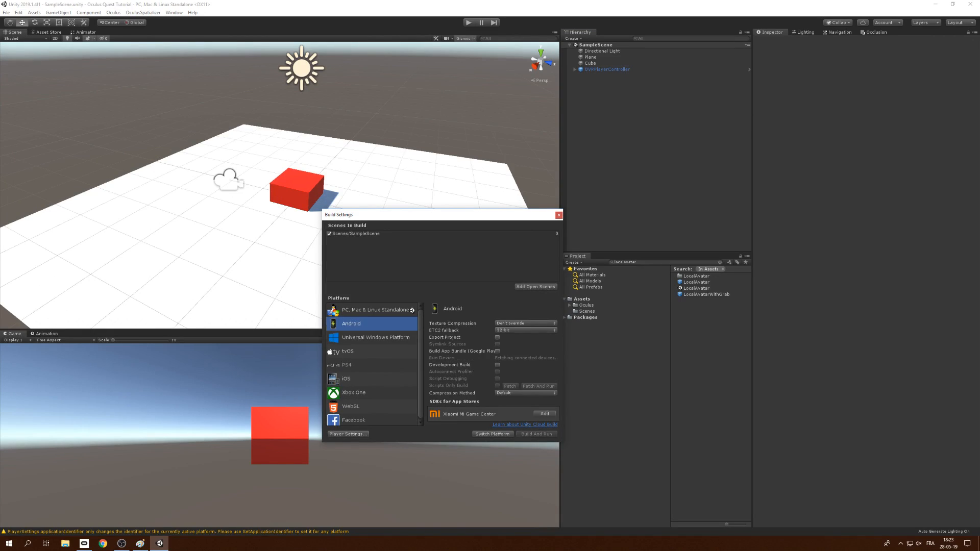
click(492, 434)
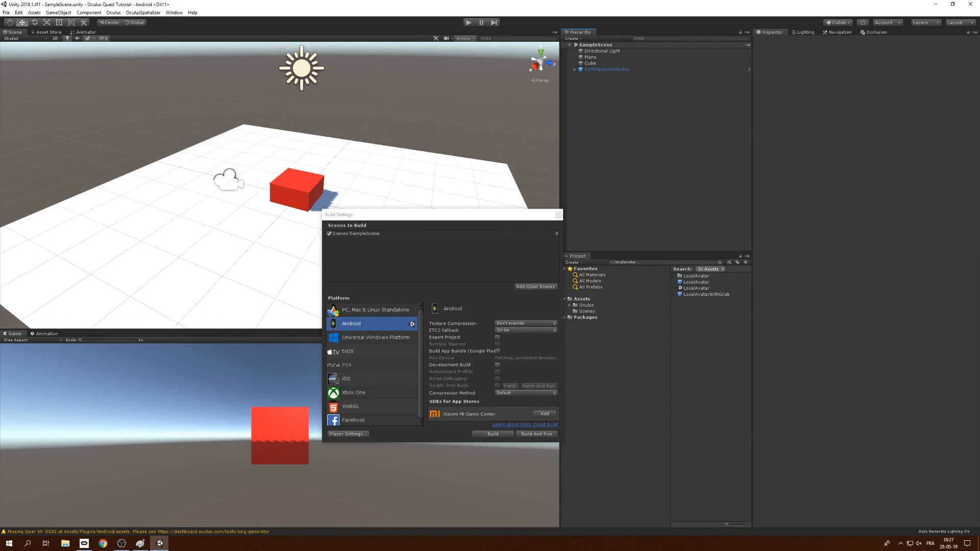
Step: In Android Player Settings remove Vulkan, leaving only OpenGLES3 as graphics API
click(347, 434)
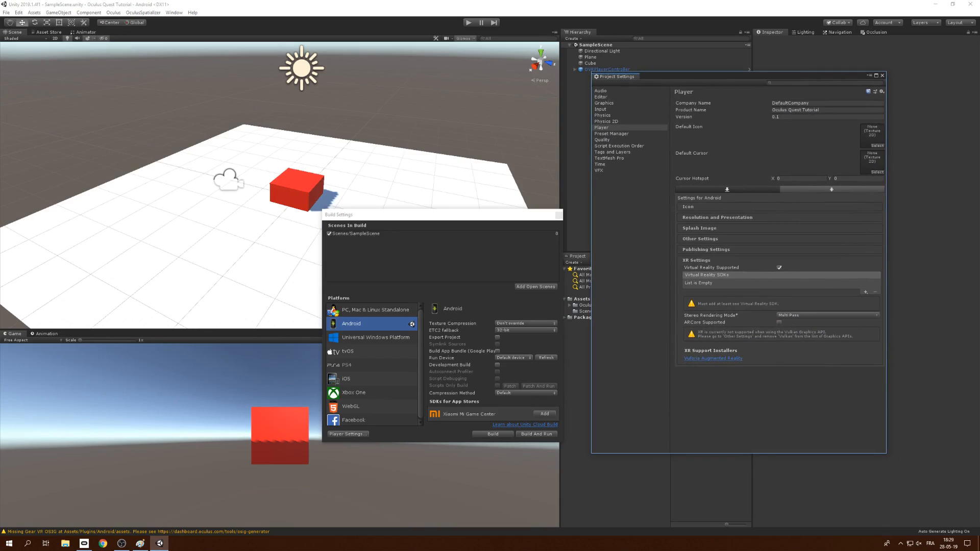
click(864, 292)
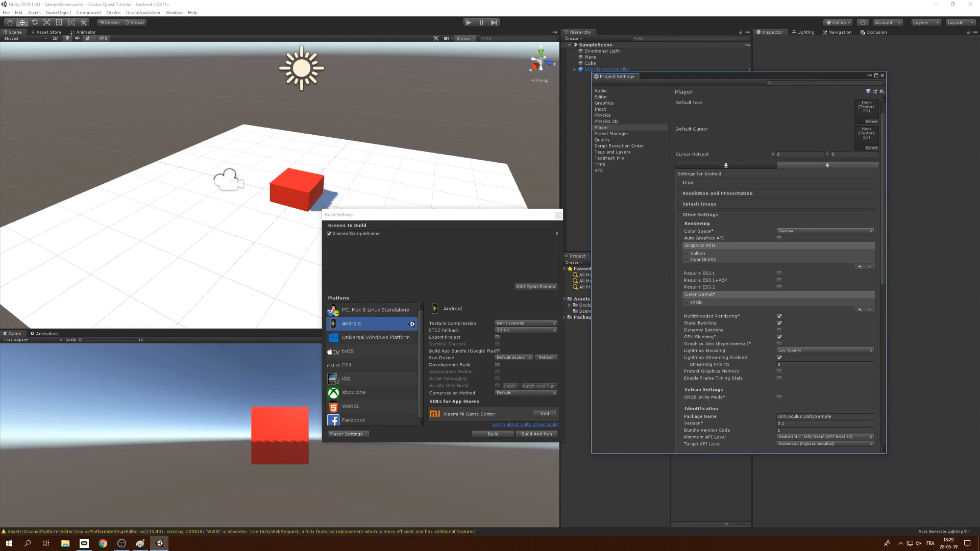
click(698, 253)
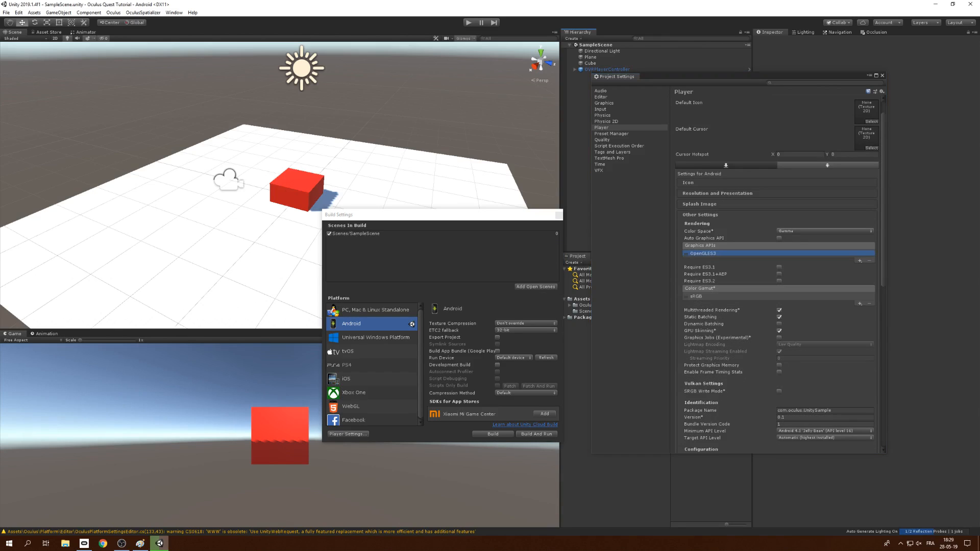
scroll(down, 3)
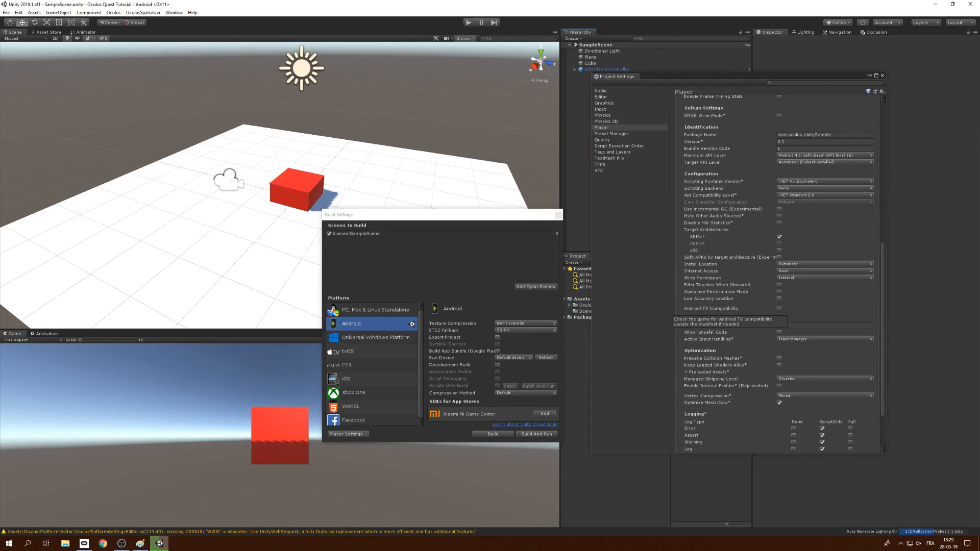
Step: Set the minimum API level to Android 4.4 KitKat (API level 19)
click(823, 201)
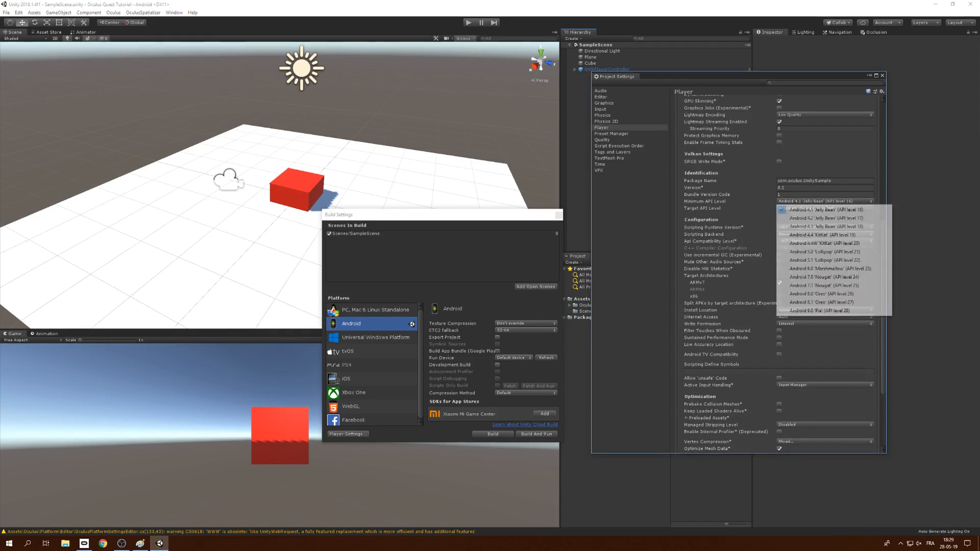
mouse_move(824, 218)
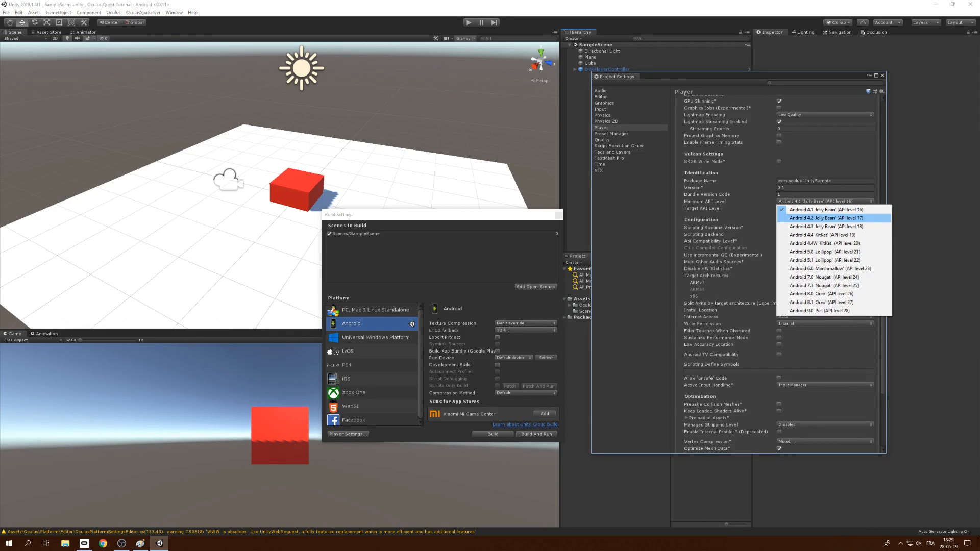
click(825, 235)
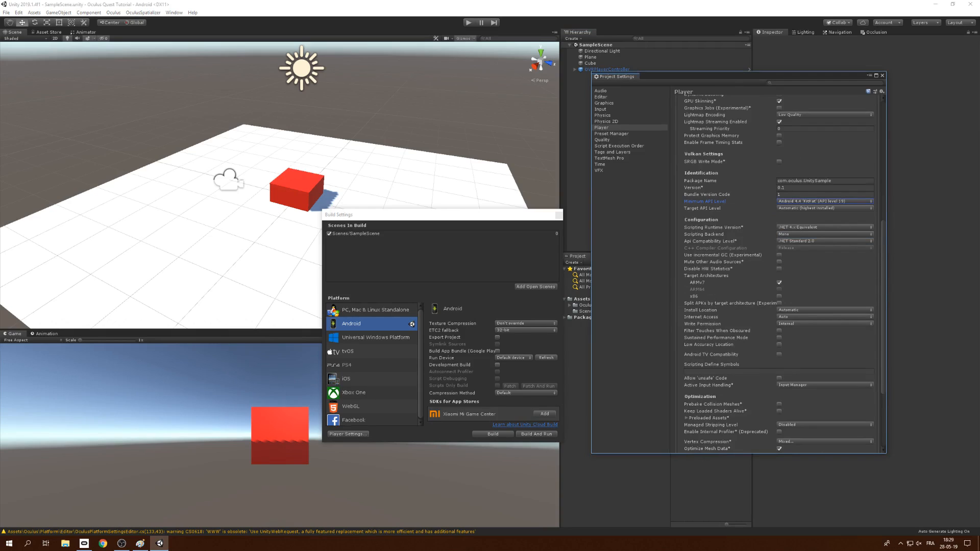
scroll(down, 3)
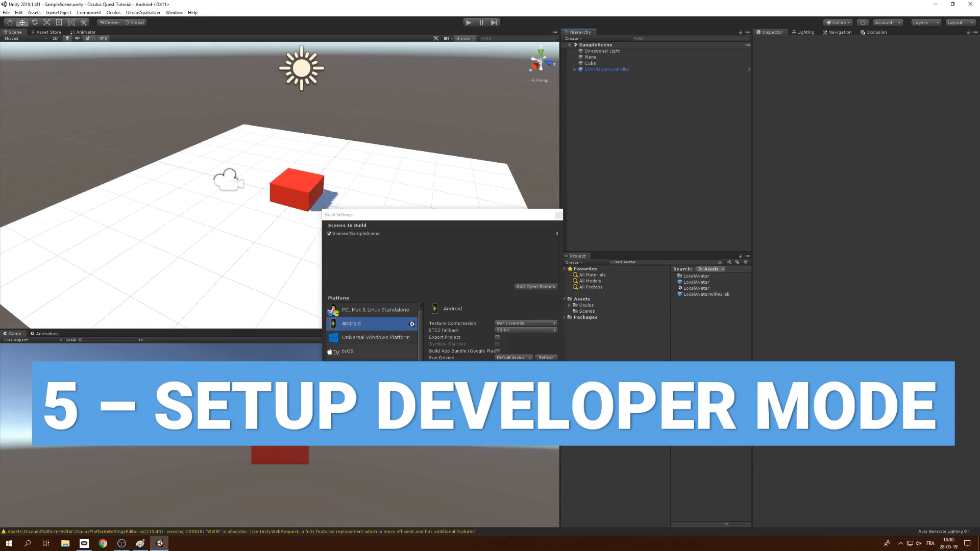
mouse_move(559, 216)
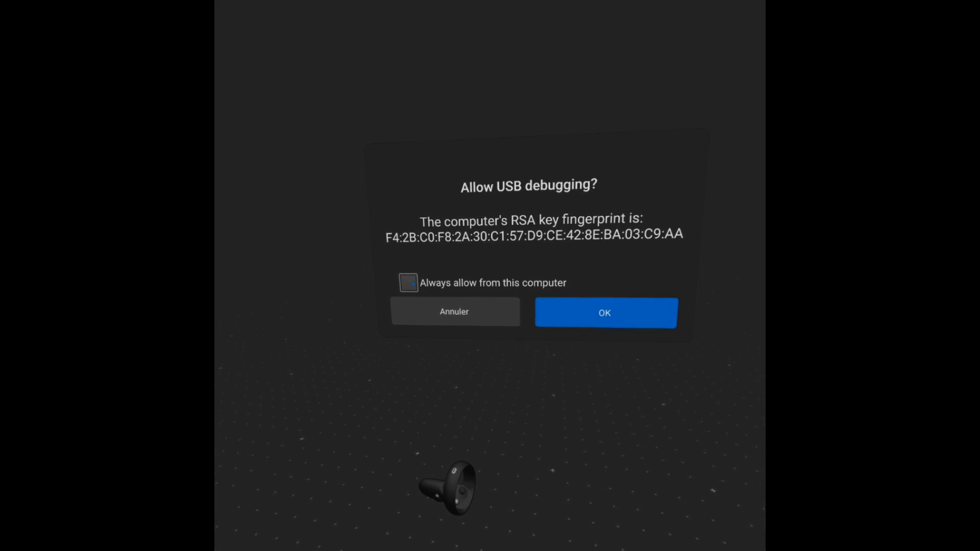
Step: Allow USB debugging from this computer on the Quest headset
click(604, 312)
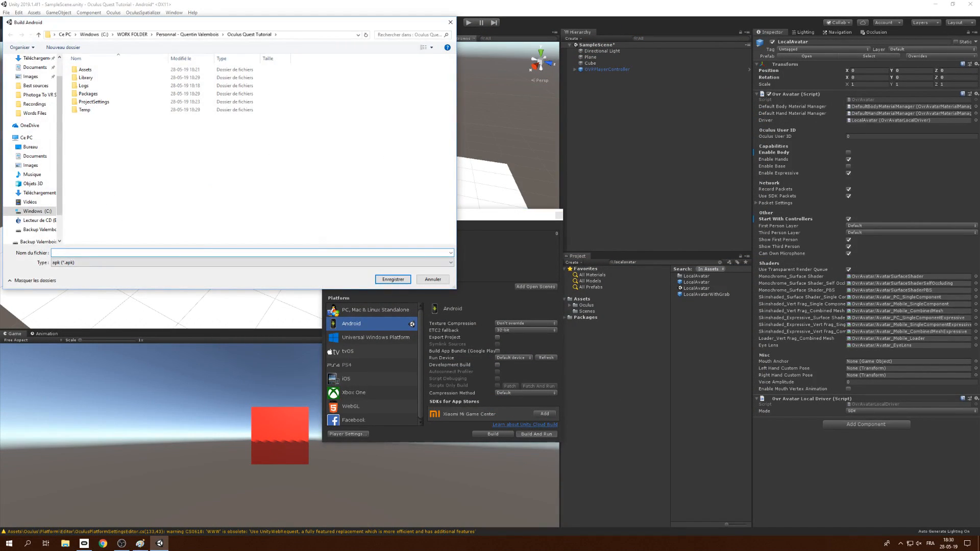
Step: Save the APK as 'test' in the project folder to start the Android build
text(test)
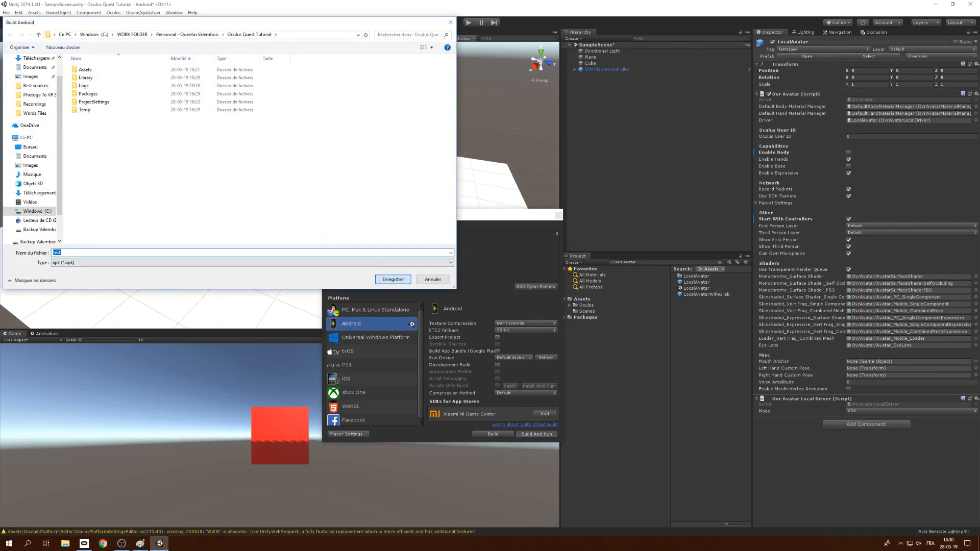
click(392, 279)
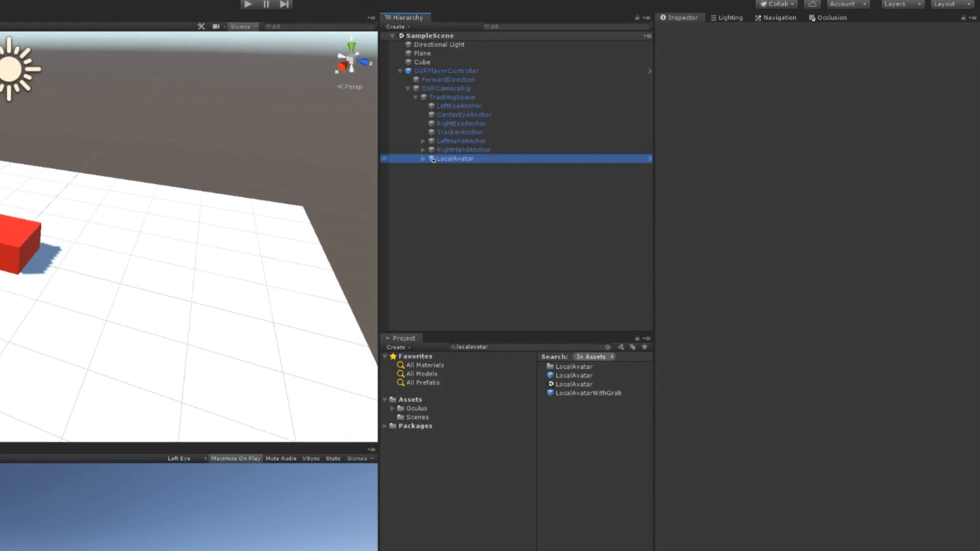
Step: On LocalAvatar, turn off Enable Body and turn on Start With Controllers
click(455, 158)
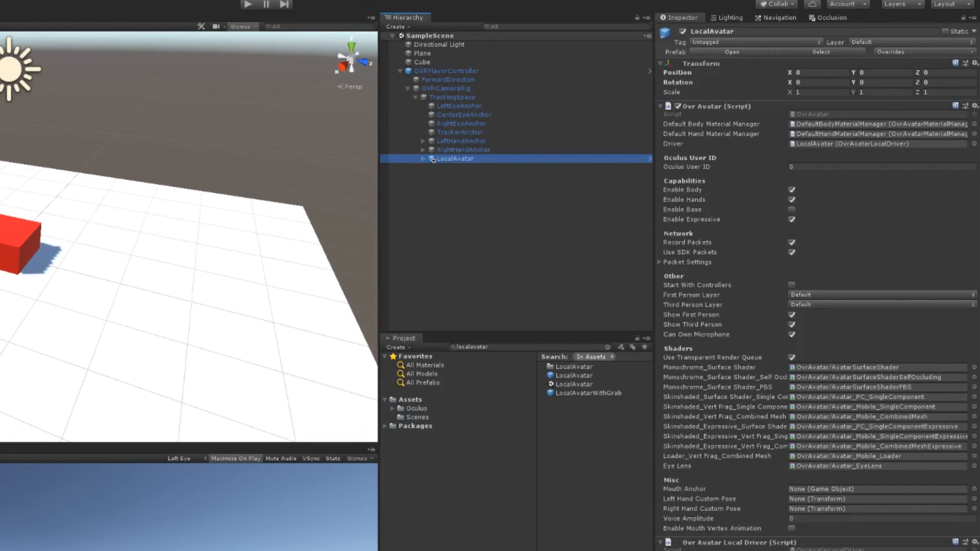
click(791, 190)
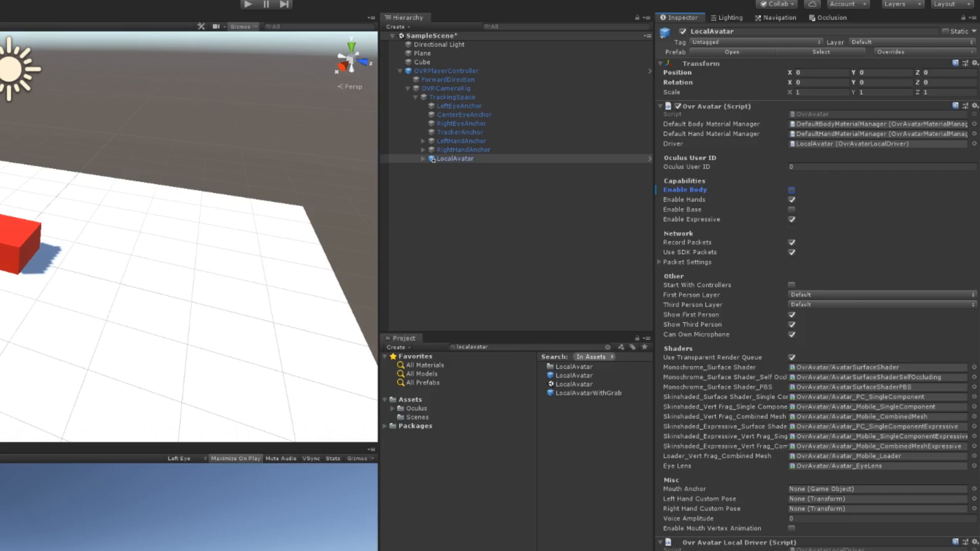
click(791, 285)
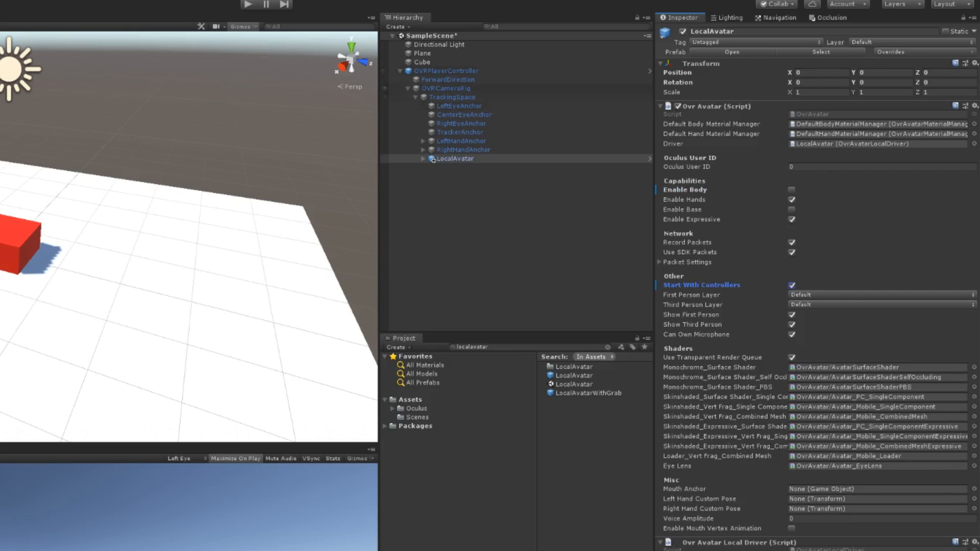